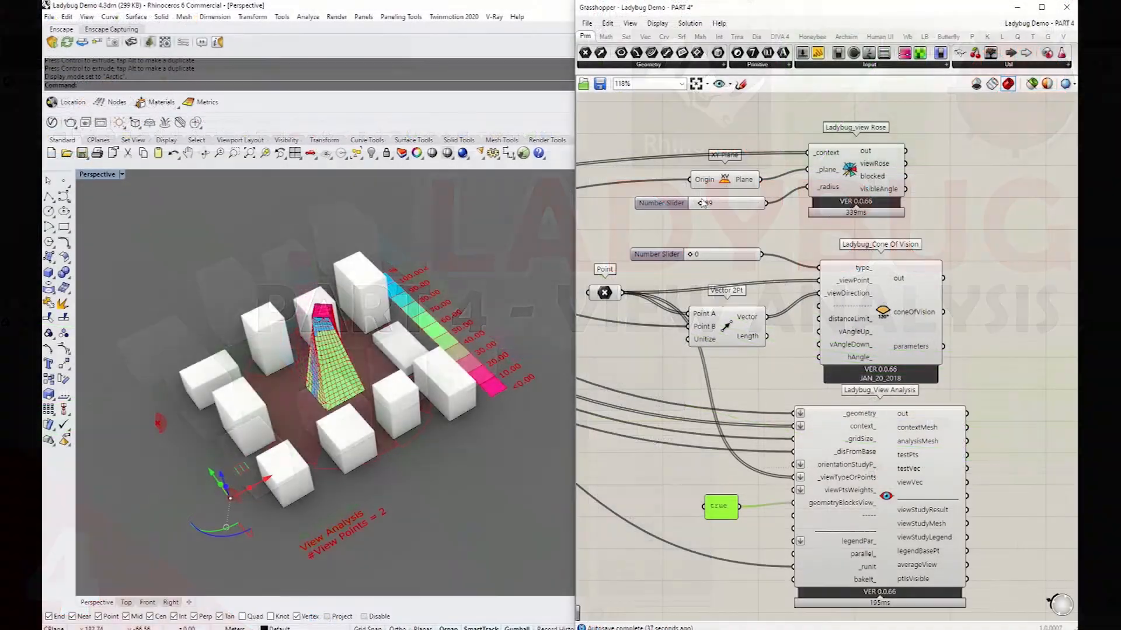
# Step: Drag the radius slider up so the red view rose sectors extend past the context blocks
pyautogui.moveTo(704, 203); pyautogui.dragTo(725, 203)
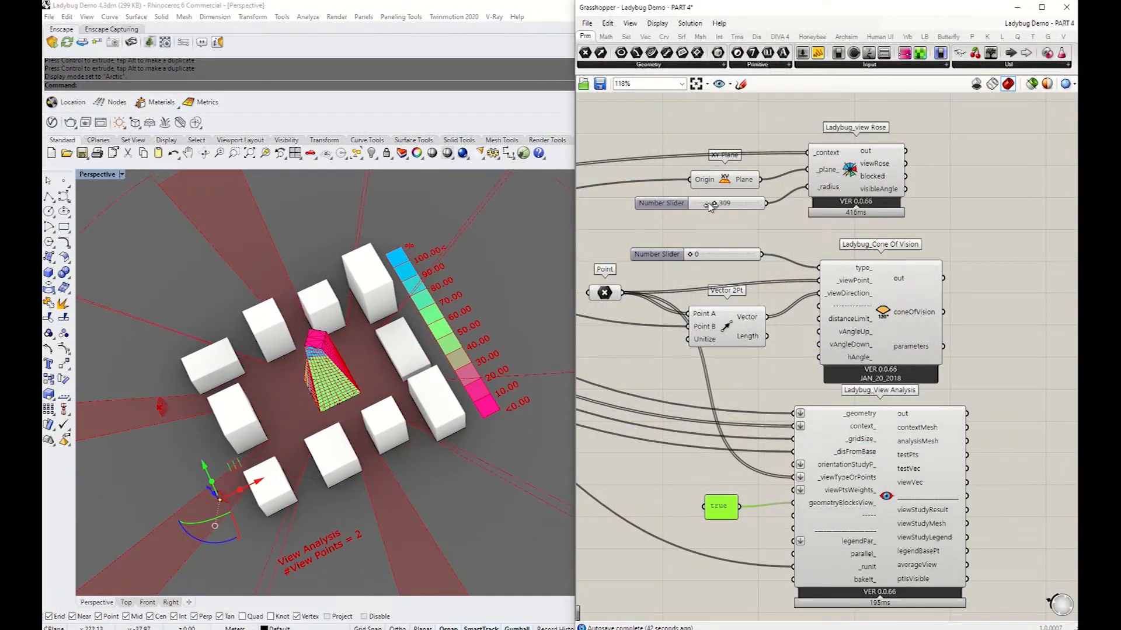
pyautogui.moveTo(737, 203); pyautogui.dragTo(718, 203)
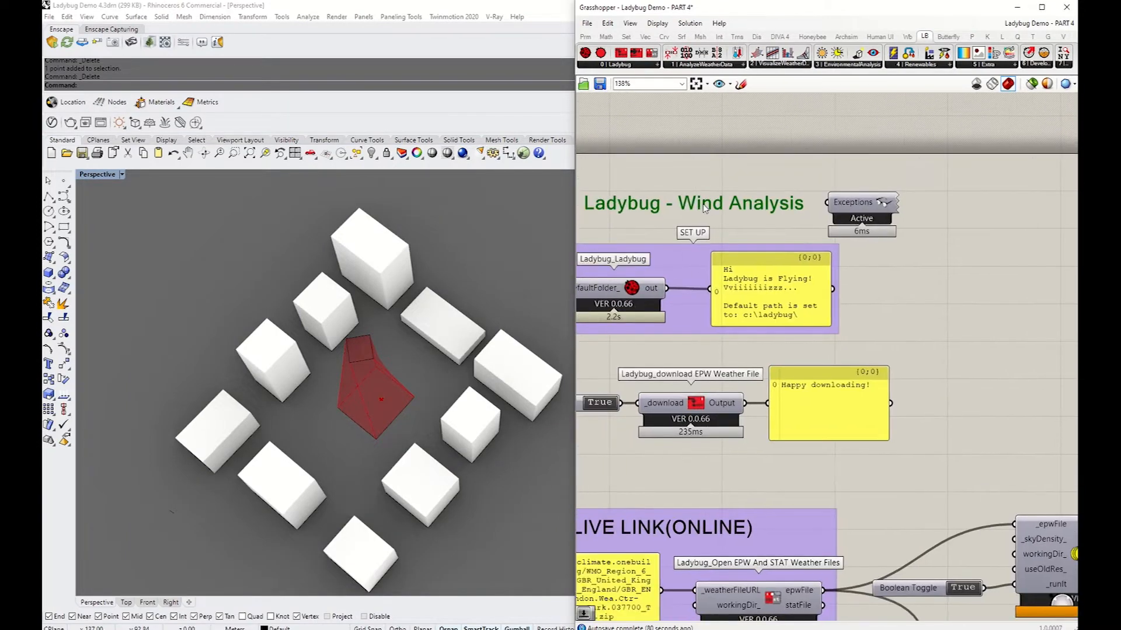
# Step: Edit the 'Ladybug - Wind Analysis' scribble to read 'Visibility Analysis'
pyautogui.doubleClick(692, 203)
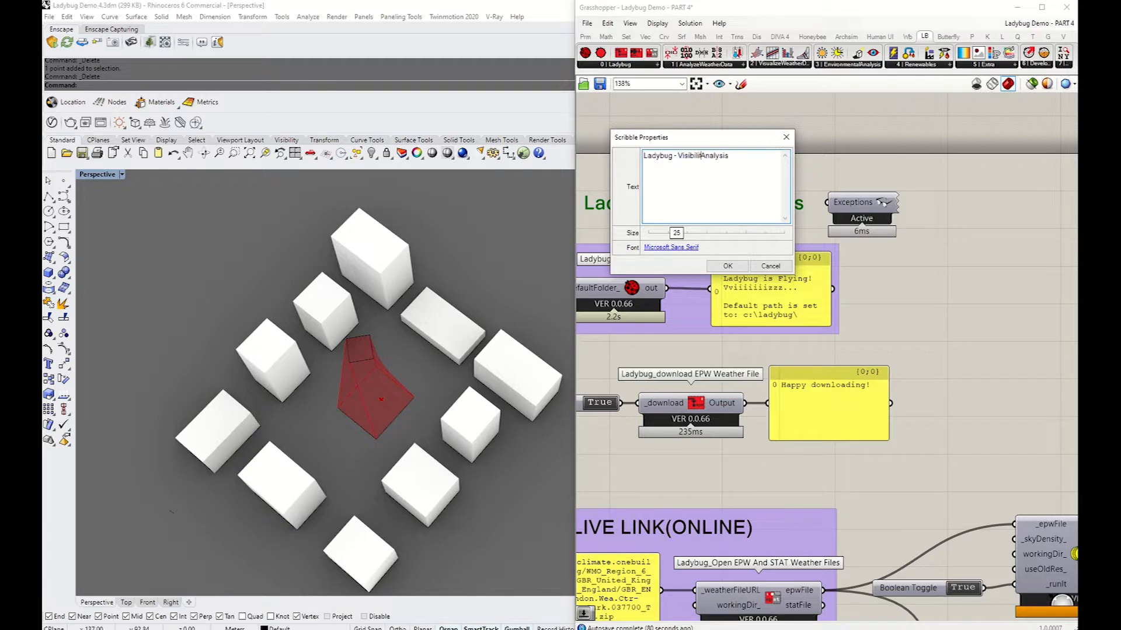
pyautogui.click(727, 266)
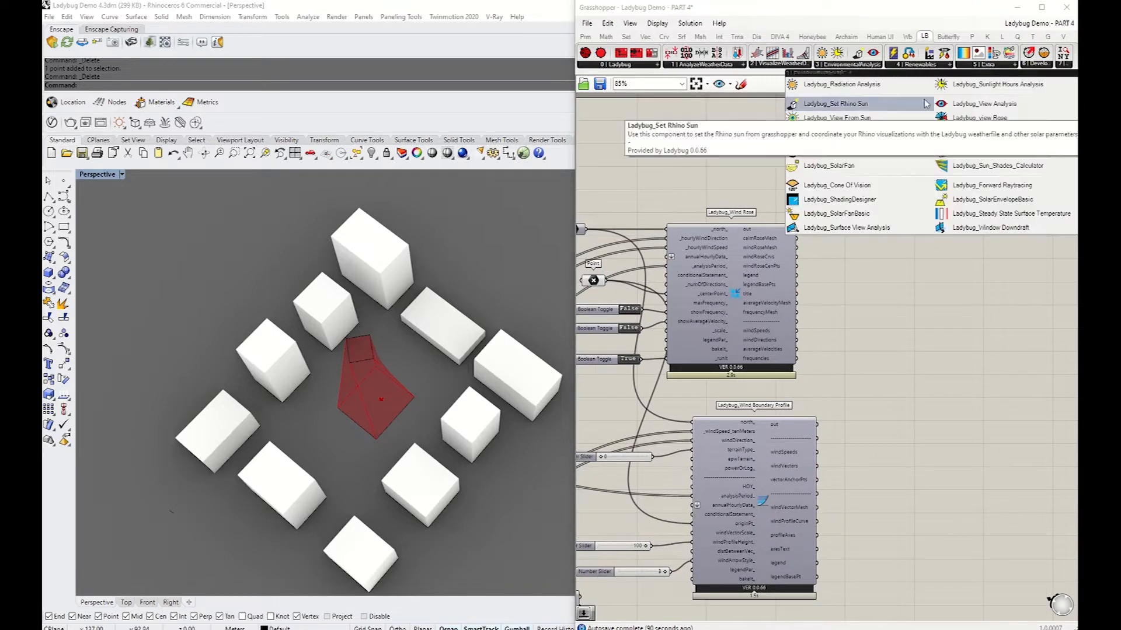
pyautogui.moveTo(979, 116)
pyautogui.write('xy')
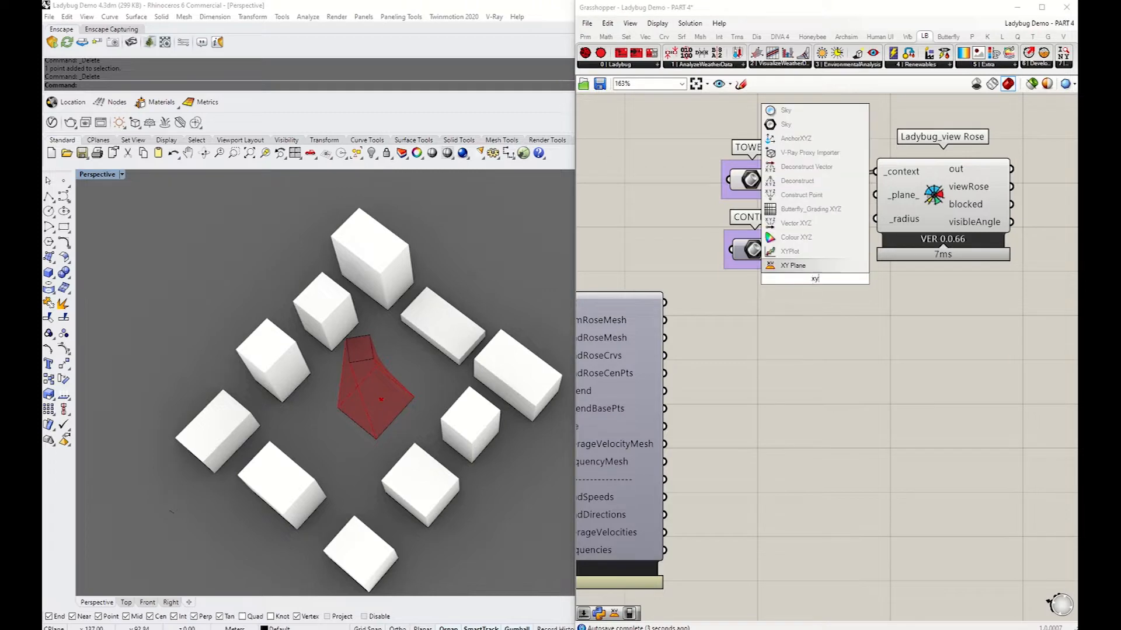
# Step: Add an XY Plane and a radius slider to the view rose and set the radius to 195
pyautogui.click(794, 265)
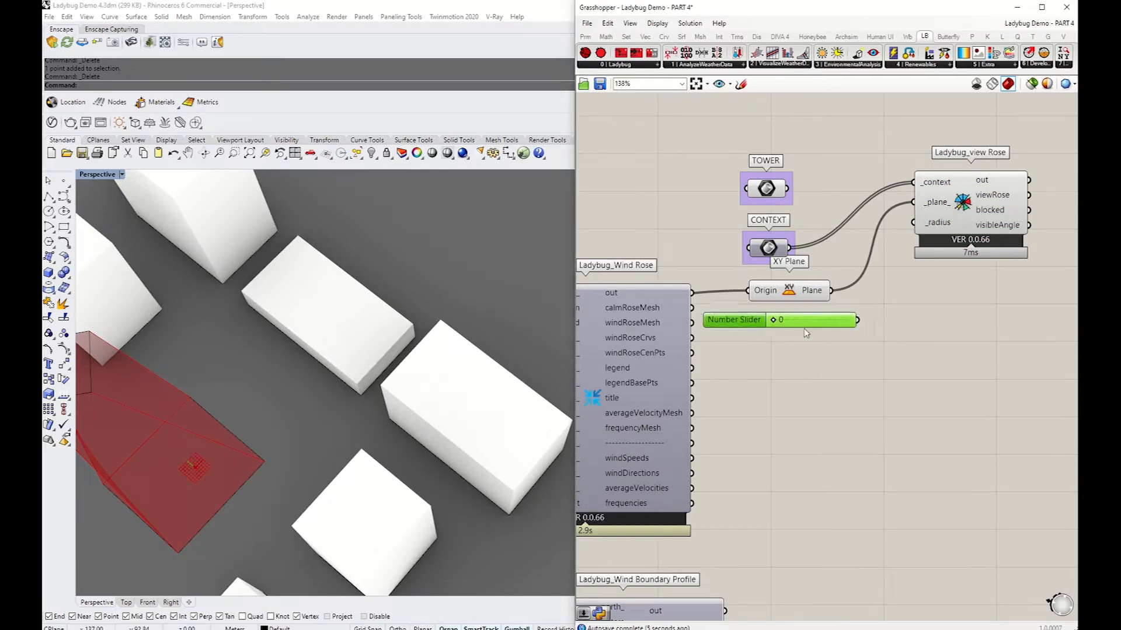
pyautogui.click(983, 208)
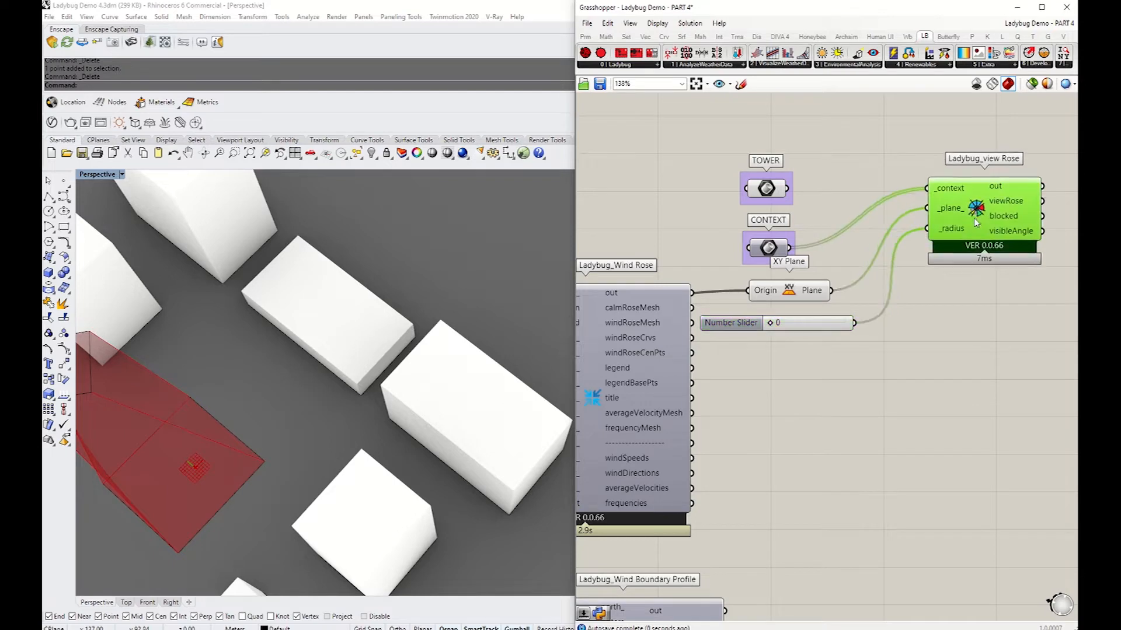
pyautogui.moveTo(775, 323); pyautogui.dragTo(786, 322)
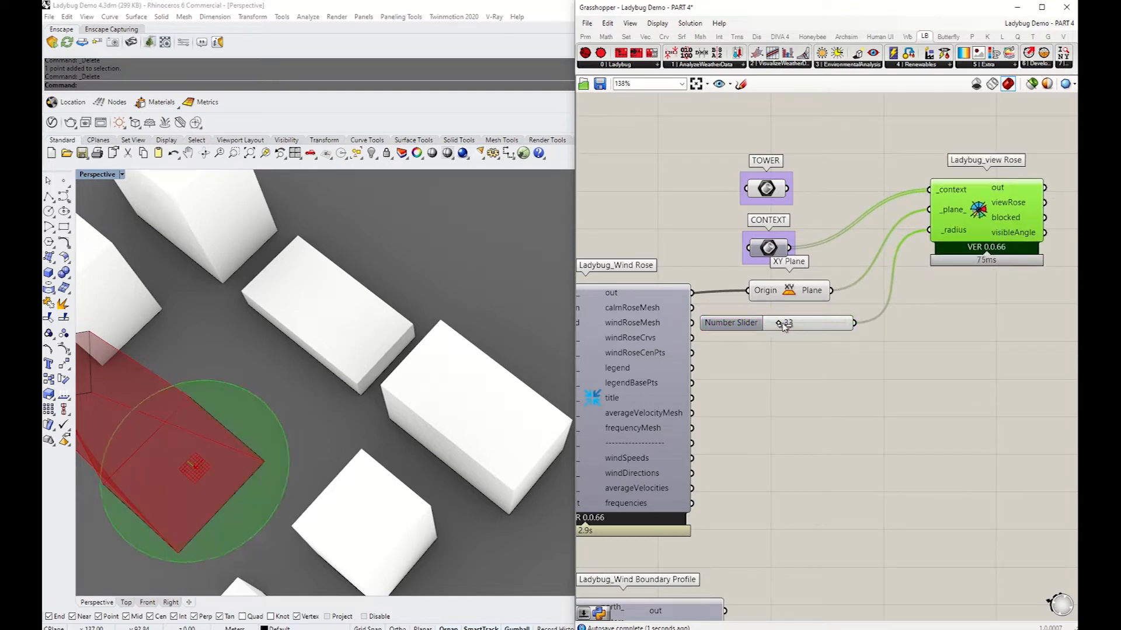
pyautogui.moveTo(782, 322); pyautogui.dragTo(801, 322)
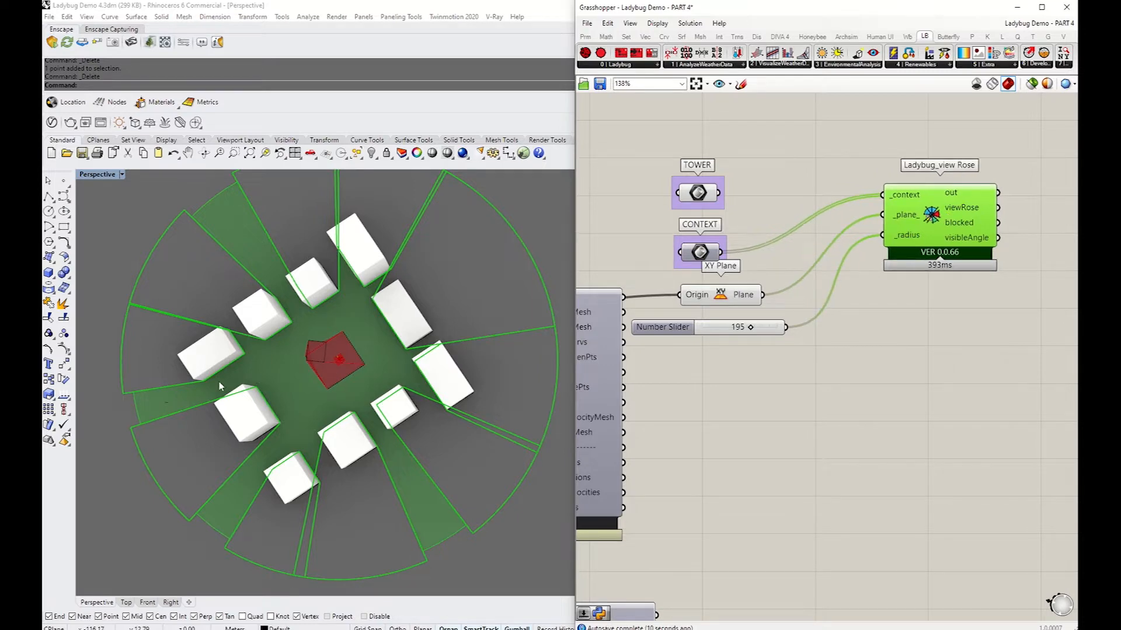
pyautogui.moveTo(233, 480)
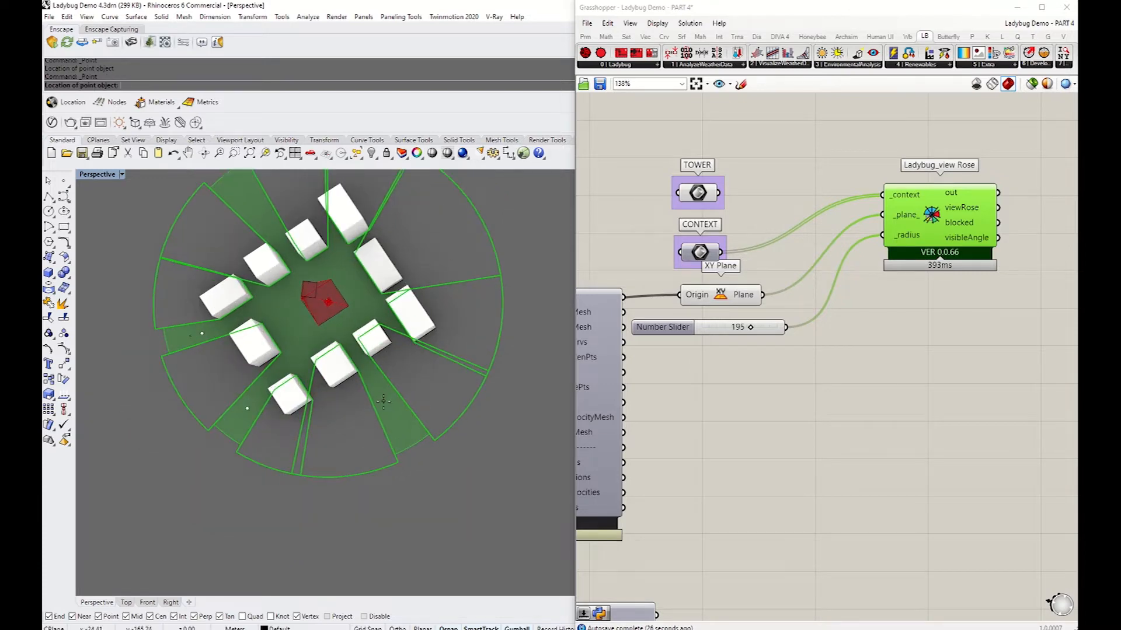
# Step: Place viewing points in the open ground among the context blocks in the Perspective viewport
pyautogui.click(383, 401)
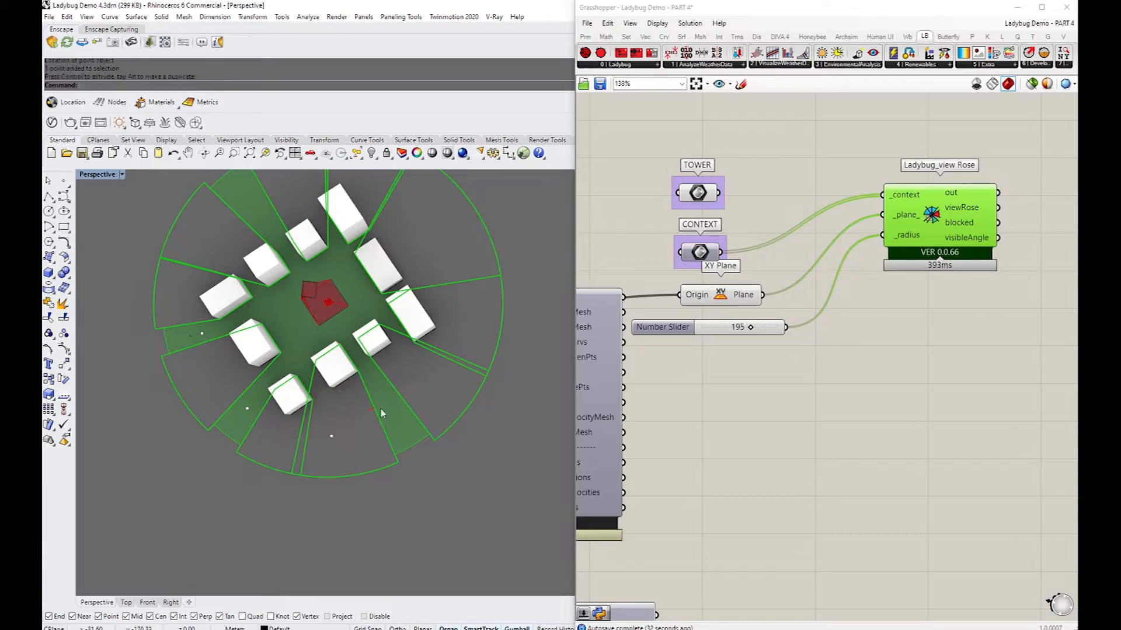
pyautogui.click(327, 438)
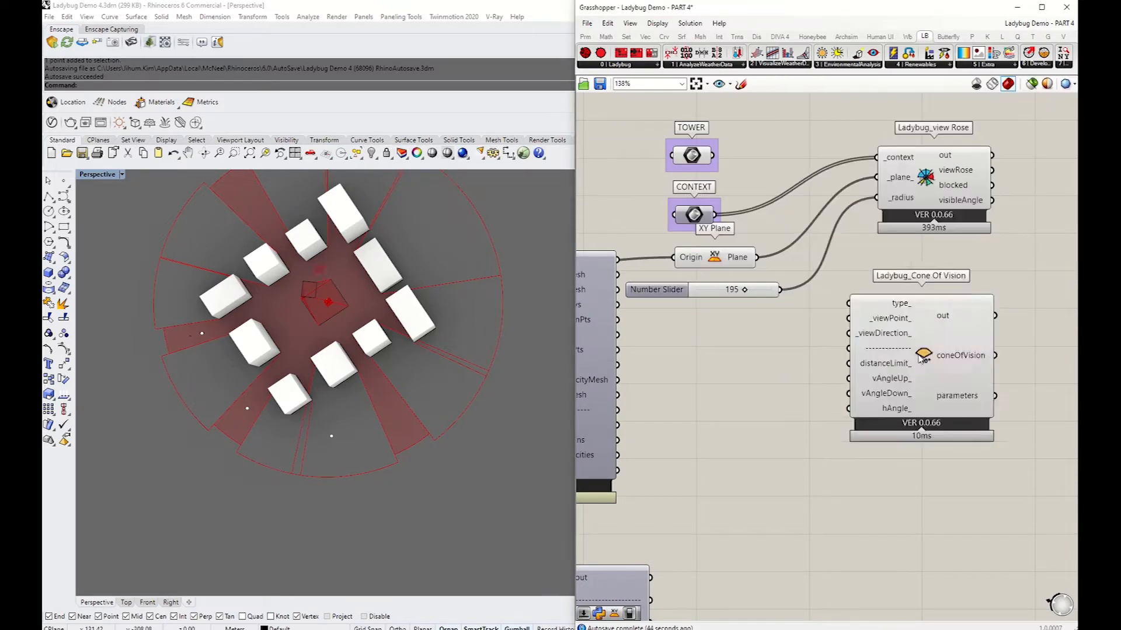
pyautogui.moveTo(903, 343)
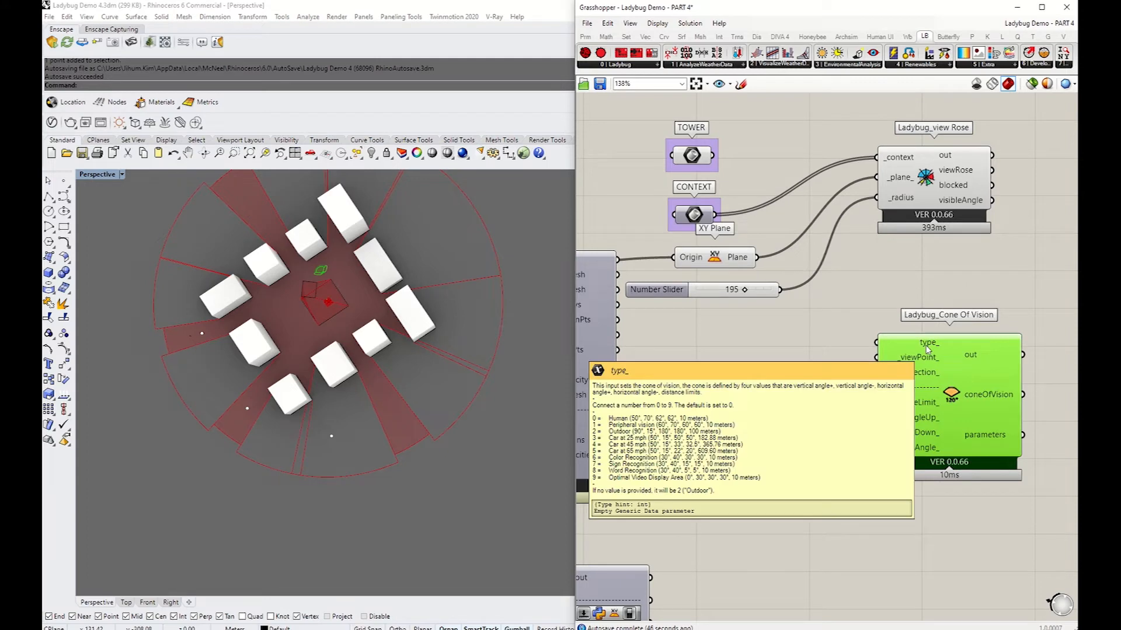
pyautogui.moveTo(642, 414)
pyautogui.write('vec')
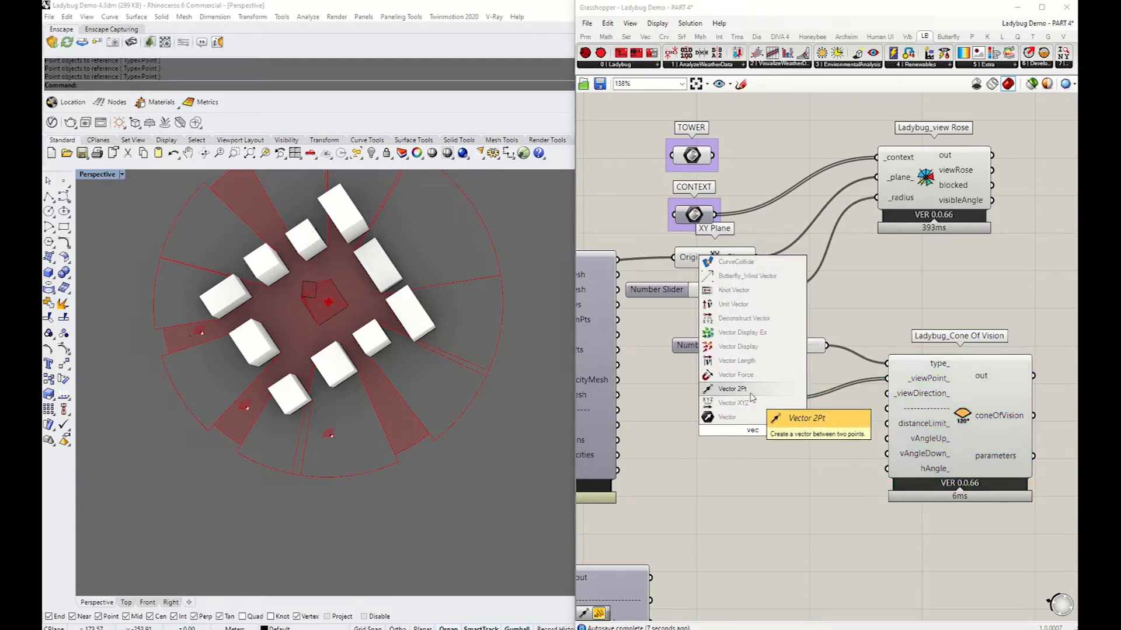
# Step: Add a Vector 2Pt for the cone of vision direction and check the resulting cones on the model
pyautogui.click(731, 389)
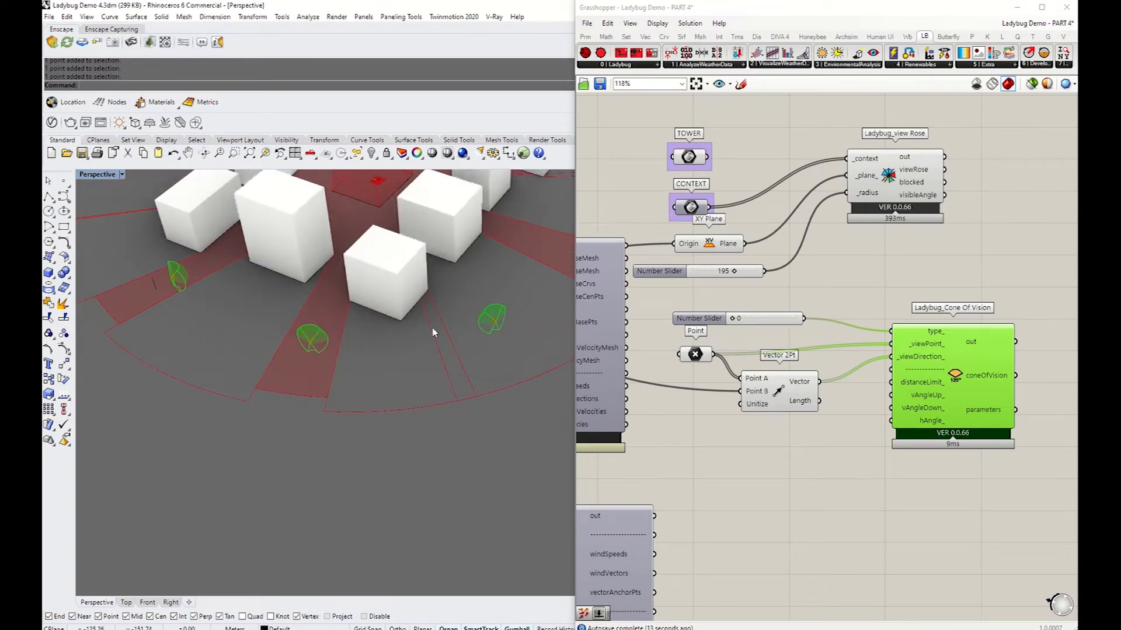
pyautogui.moveTo(429, 333); pyautogui.dragTo(486, 289)
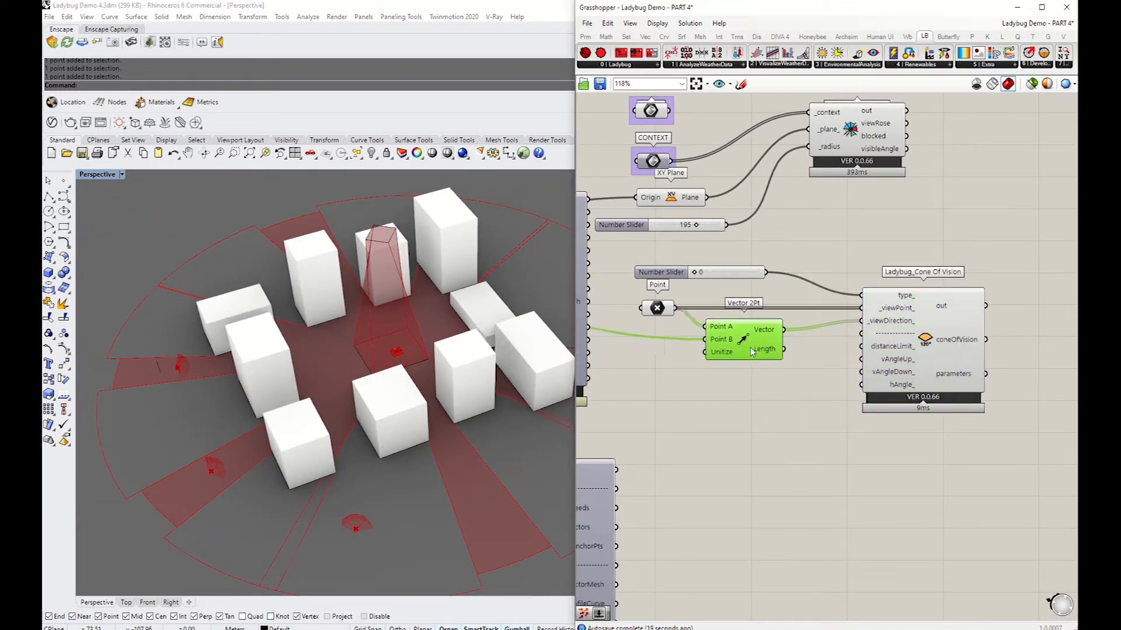
pyautogui.scroll(-3)
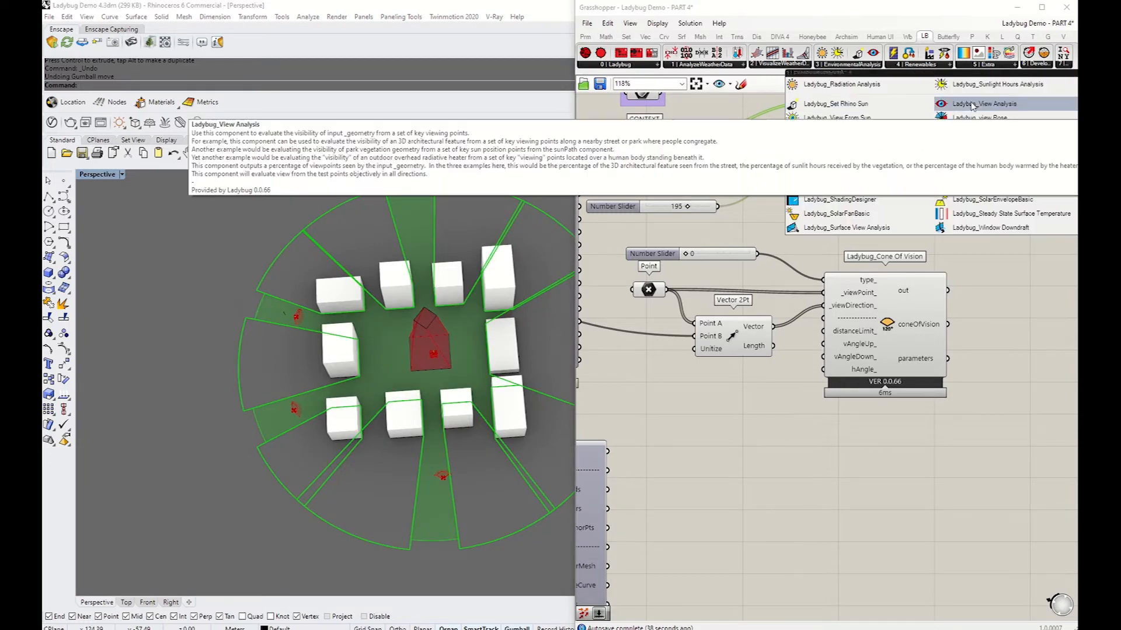
# Step: Add the Ladybug View Analysis component taking the tower, context blocks and sliders of 5 and 0.1
pyautogui.click(987, 104)
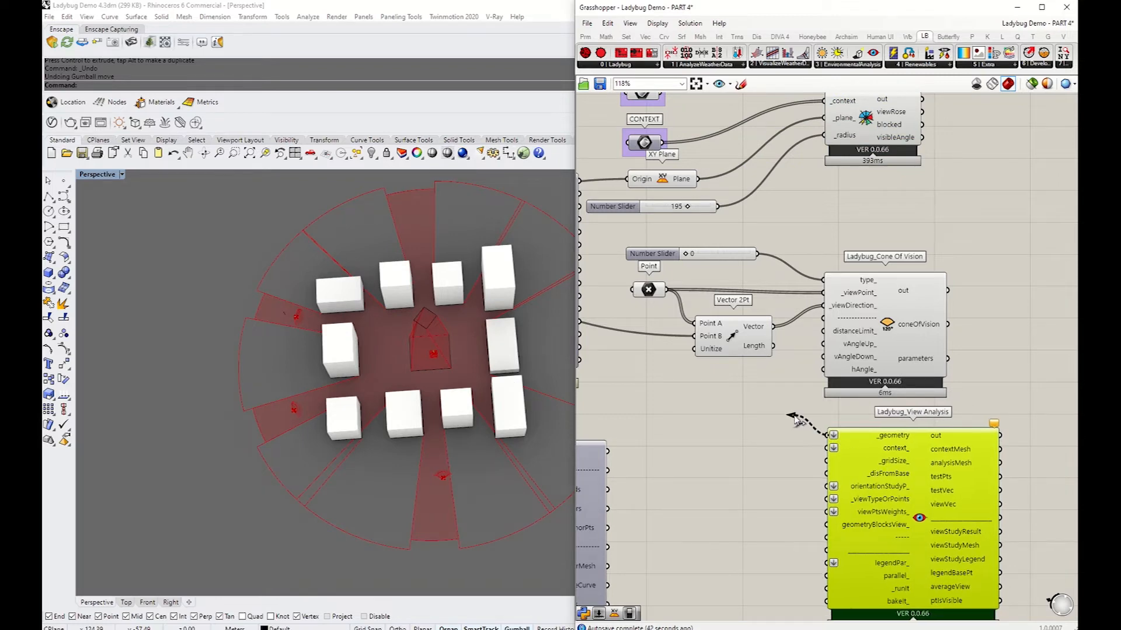
pyautogui.scroll(-3)
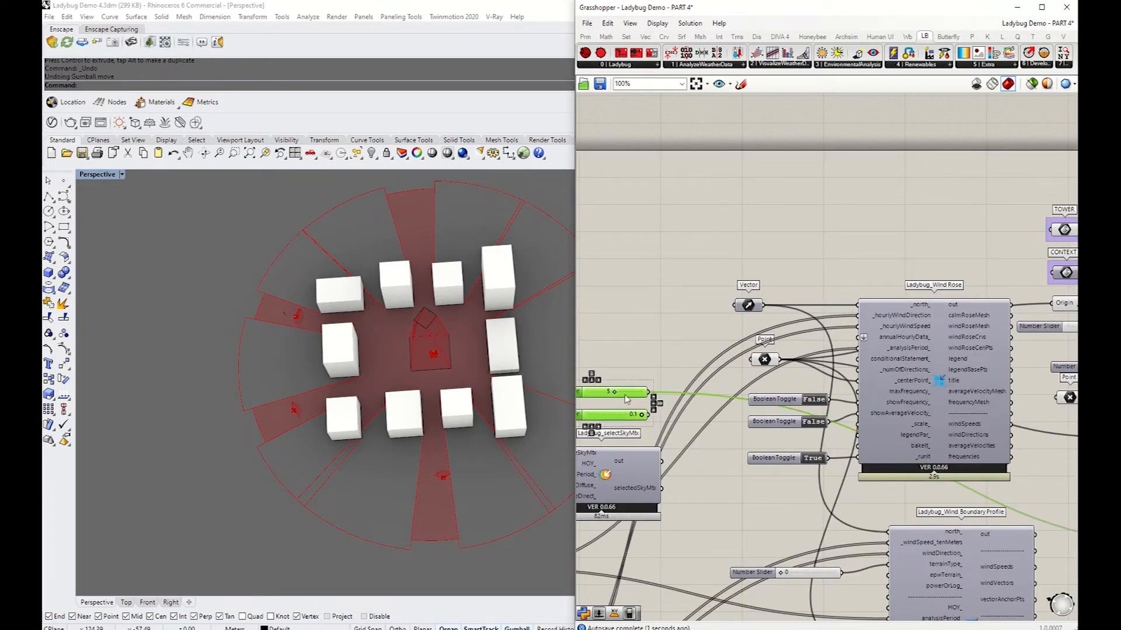
pyautogui.scroll(-3)
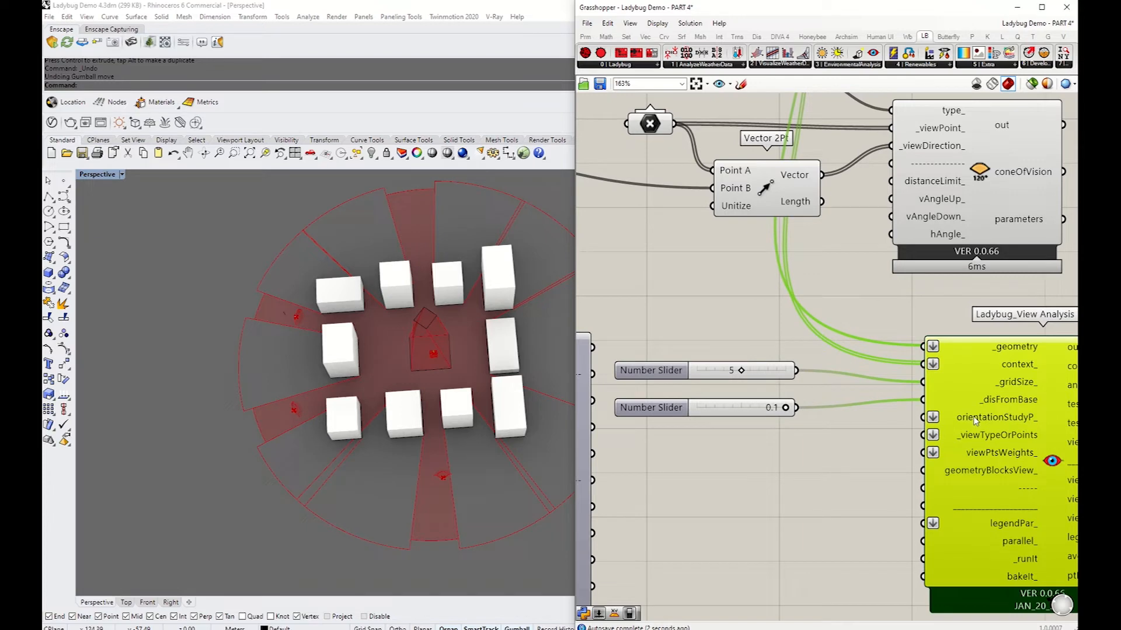
pyautogui.moveTo(995, 418)
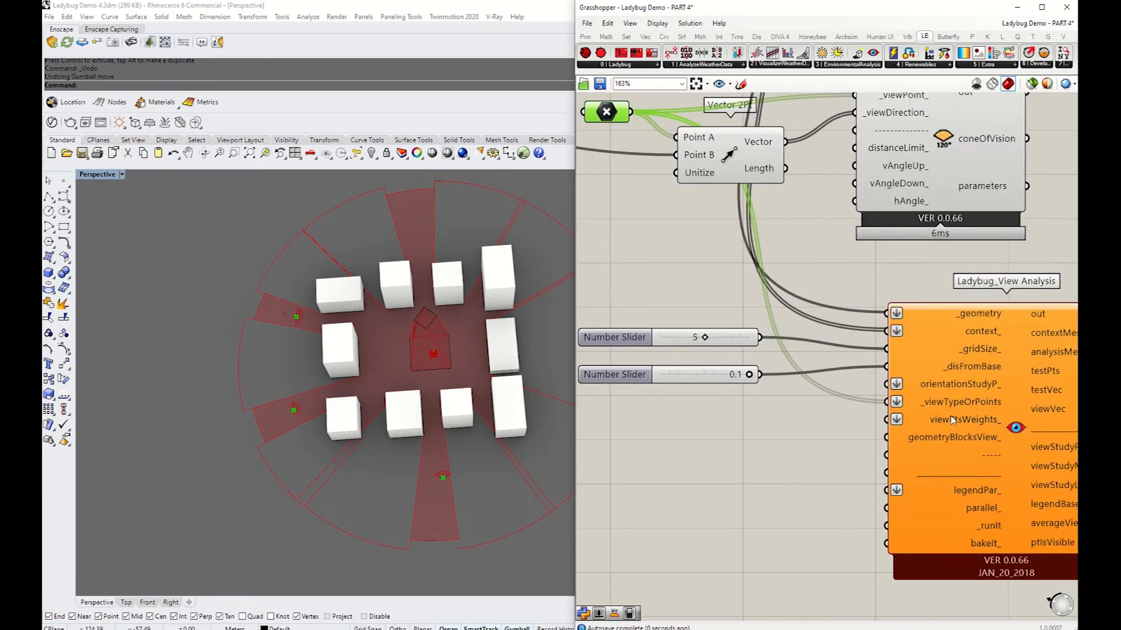
pyautogui.moveTo(956, 419)
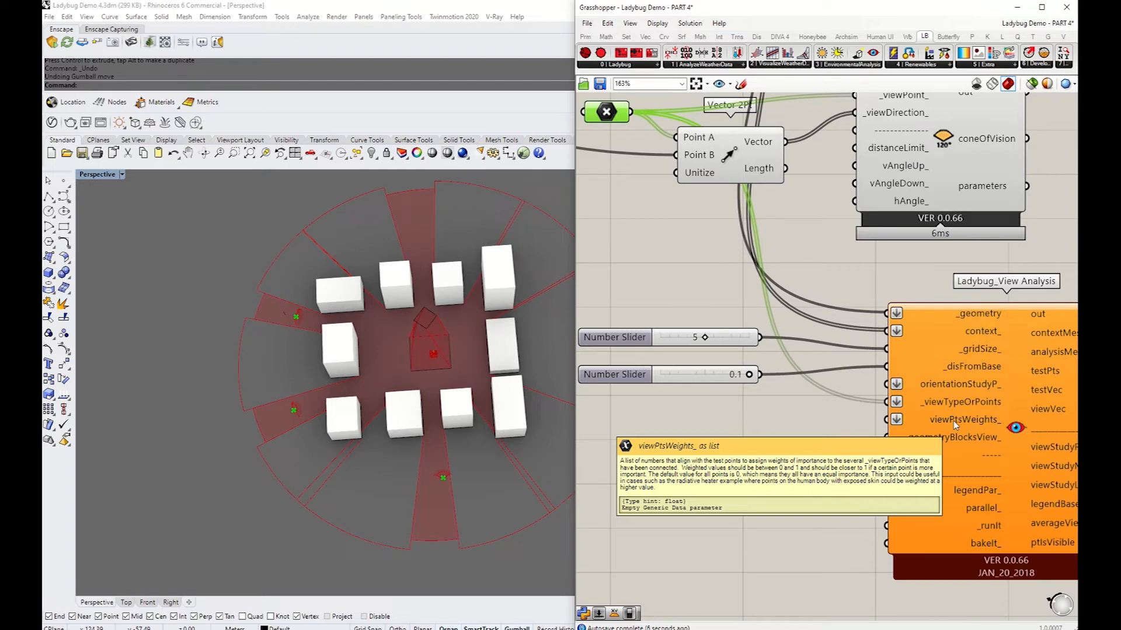
pyautogui.moveTo(929, 444)
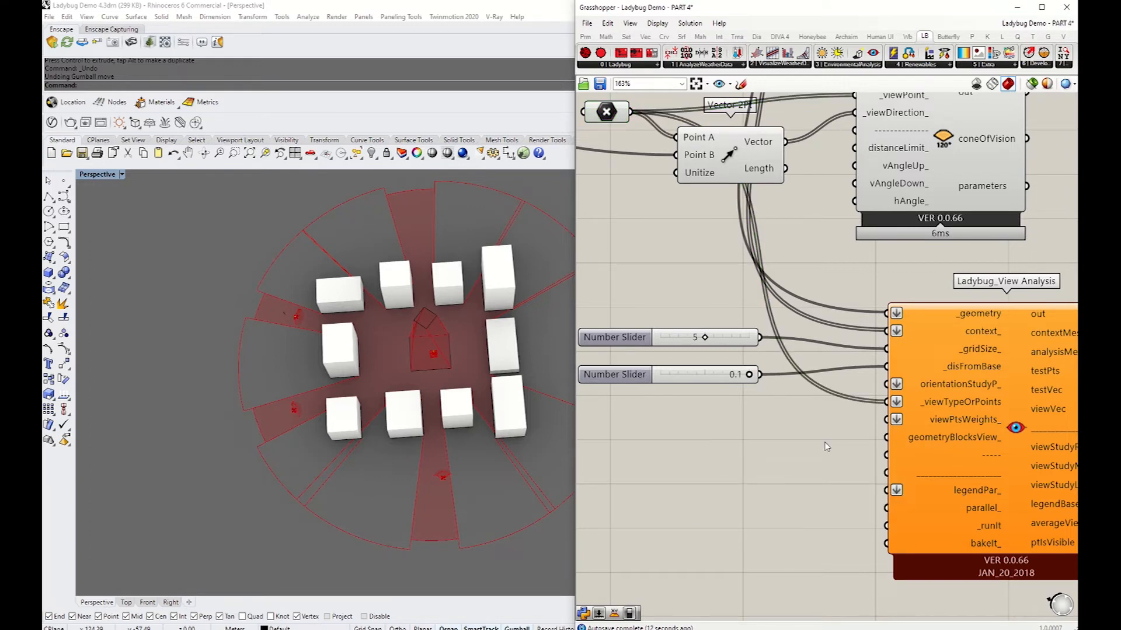
# Step: Place a Boolean Toggle via 'bool' search and wire it into geometryBlocksView_ of View Analysis
pyautogui.write('bool')
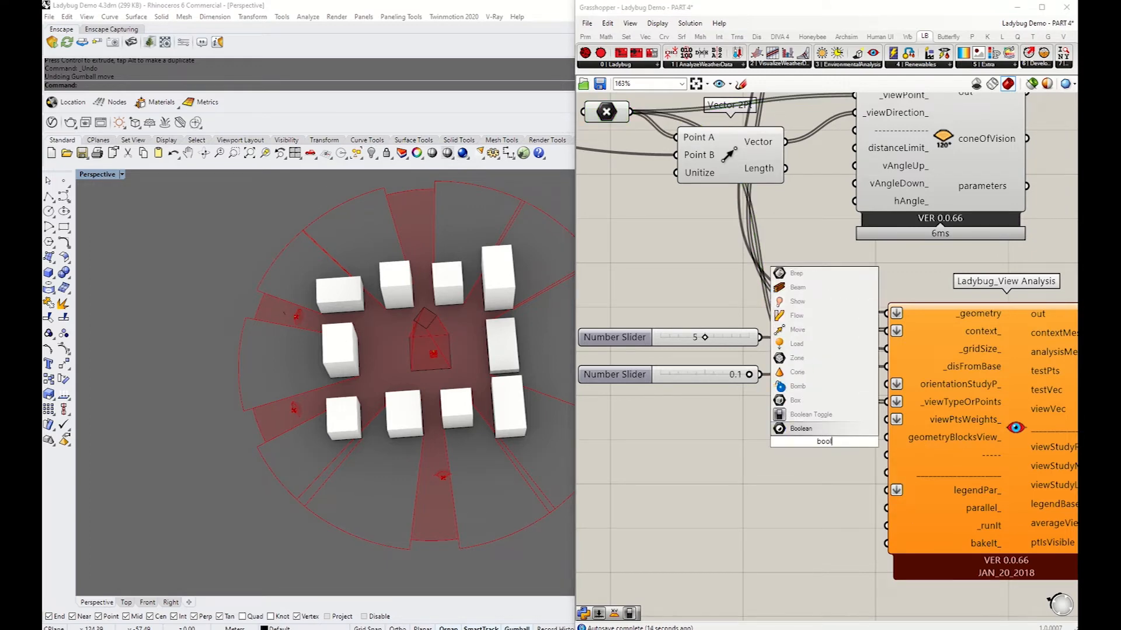
pyautogui.click(810, 414)
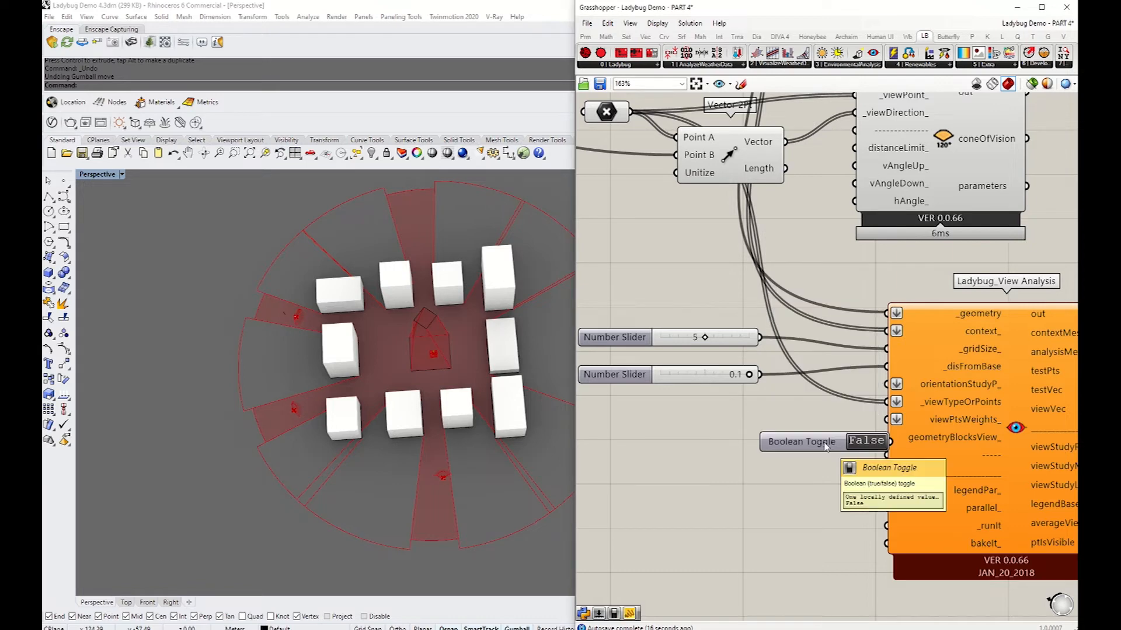
pyautogui.moveTo(801, 441); pyautogui.dragTo(766, 438)
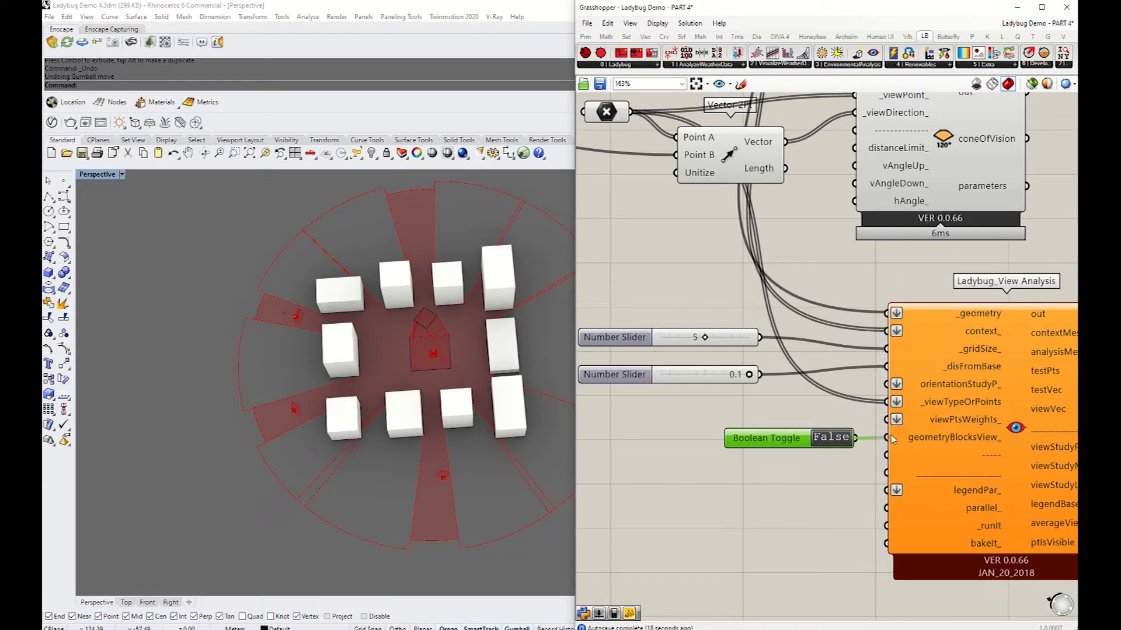
pyautogui.click(802, 437)
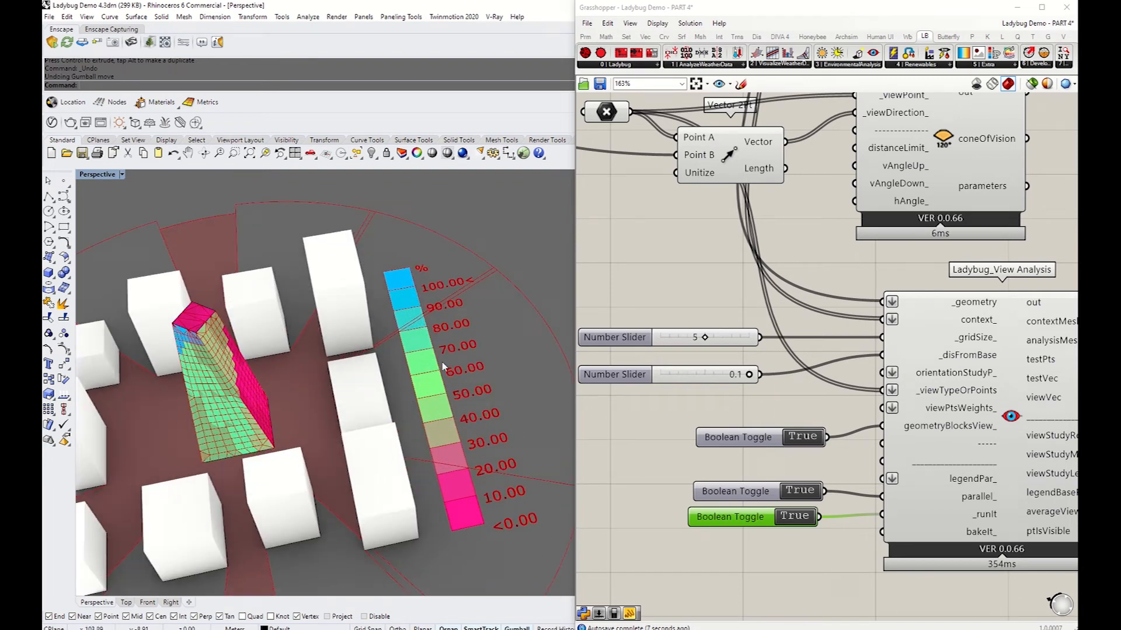
pyautogui.moveTo(413, 272)
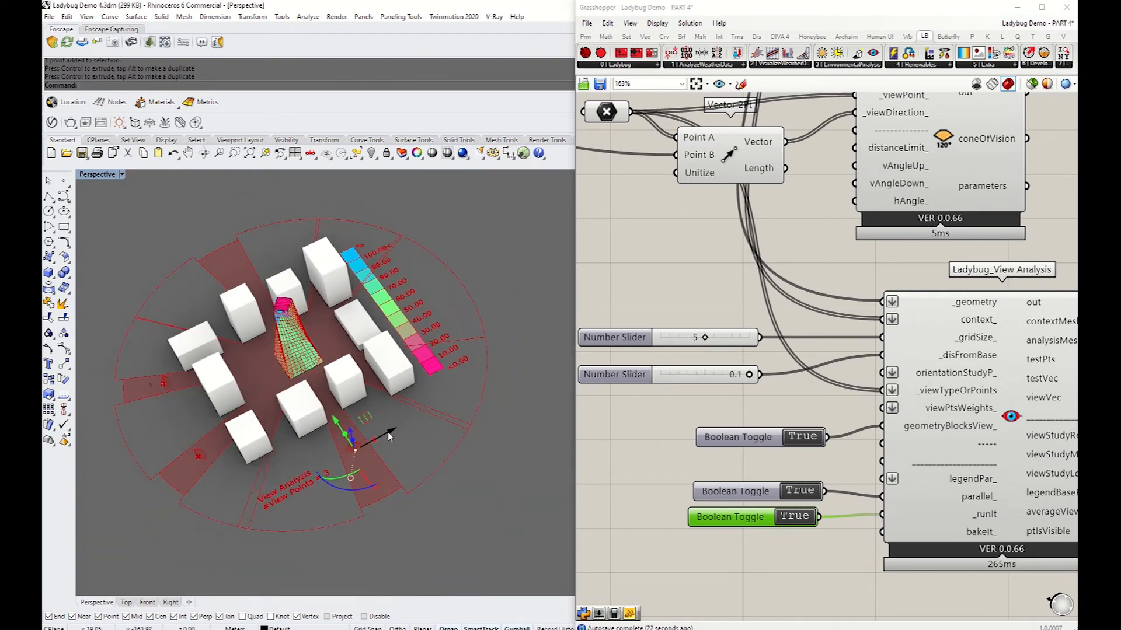
# Step: Move two view points to new spots near the blocks so the tower's colour map recalculates
pyautogui.moveTo(350, 435); pyautogui.dragTo(336, 375)
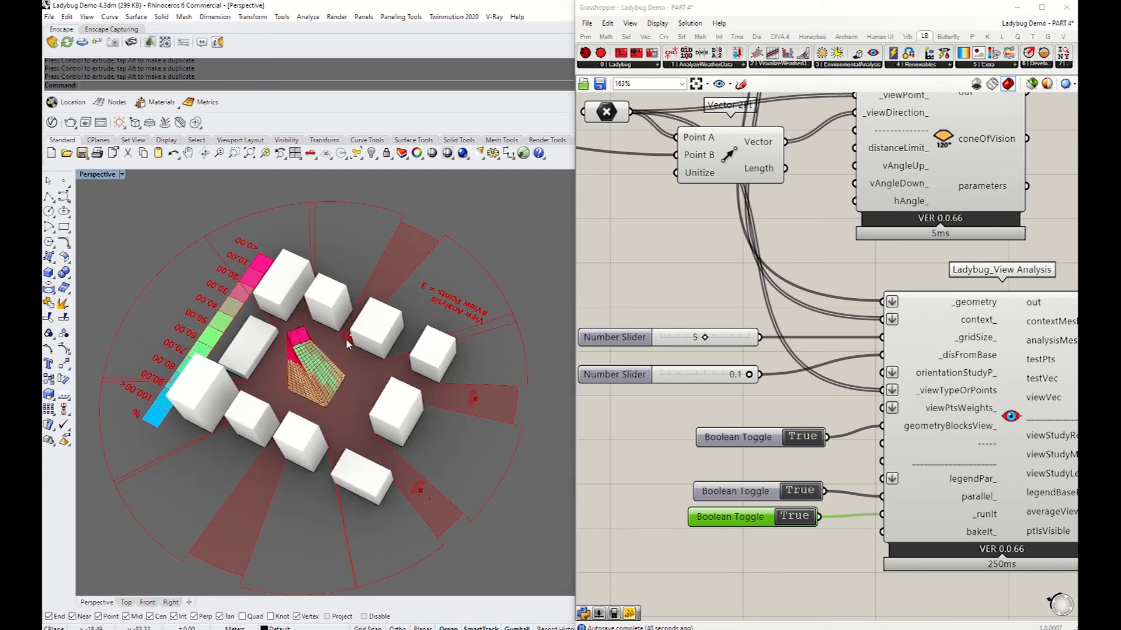
pyautogui.click(347, 342)
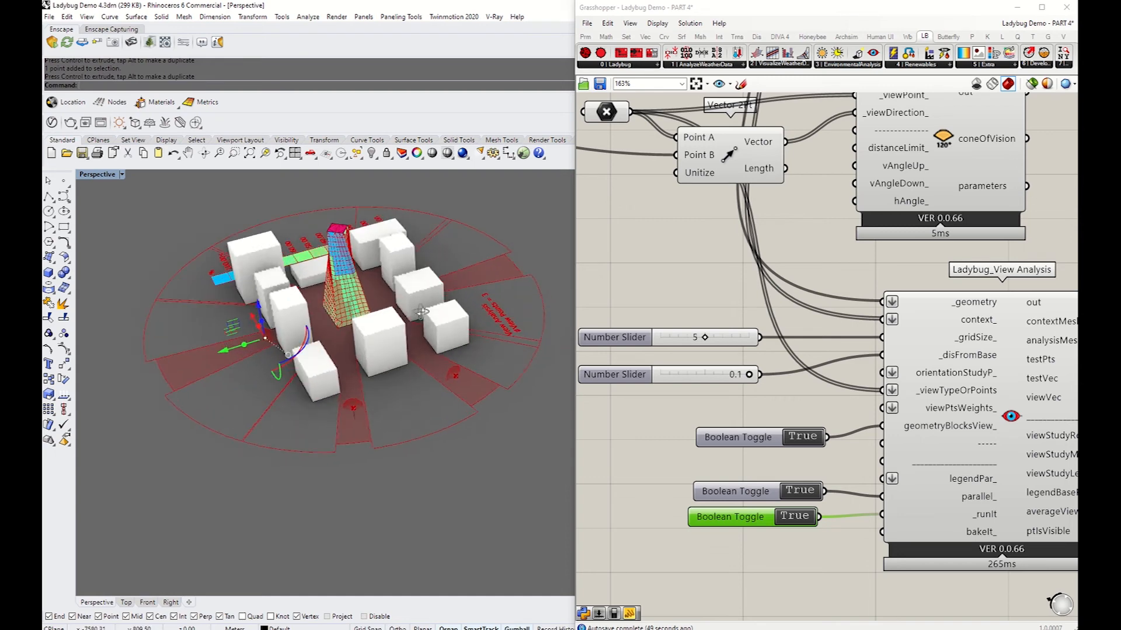
pyautogui.moveTo(414, 314); pyautogui.dragTo(350, 326)
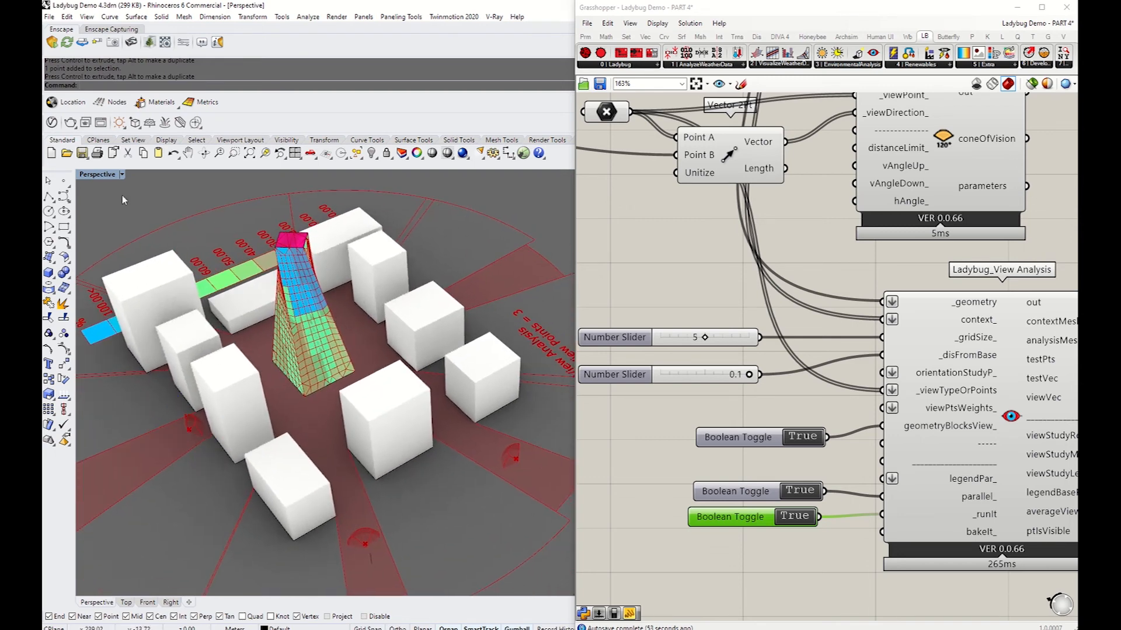
pyautogui.click(49, 187)
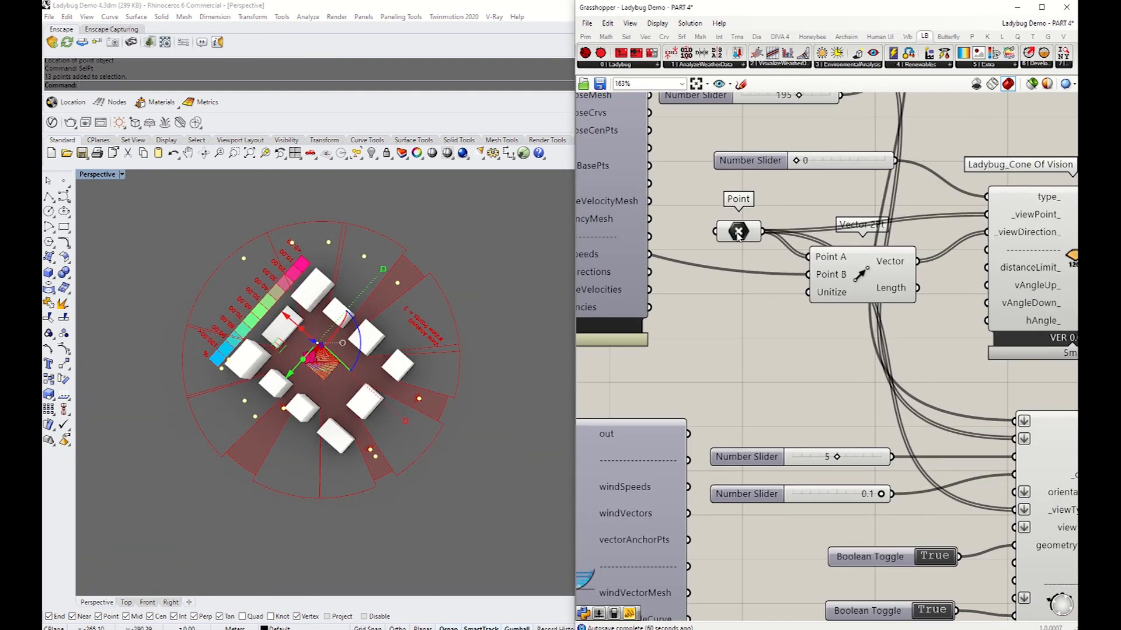
pyautogui.click(737, 232)
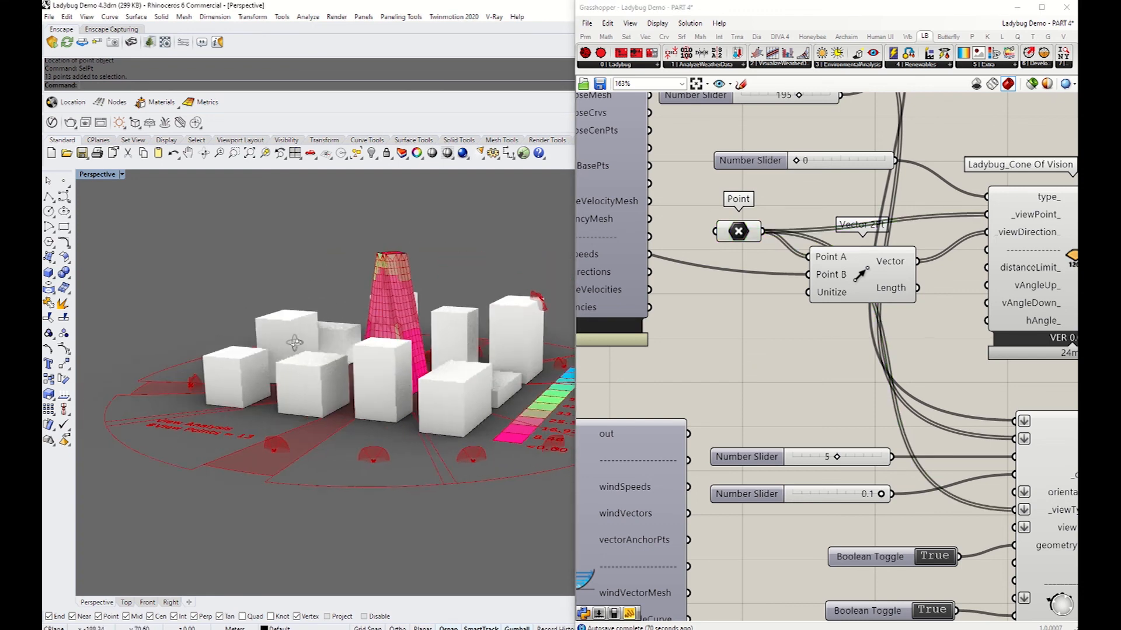
pyautogui.moveTo(322, 343); pyautogui.dragTo(300, 350)
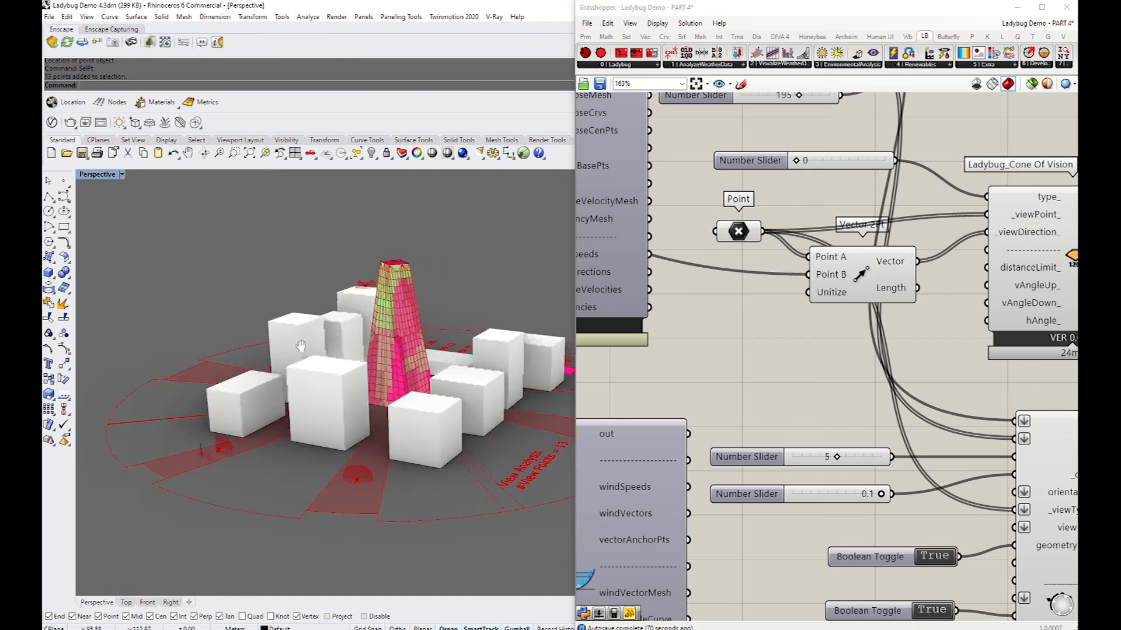